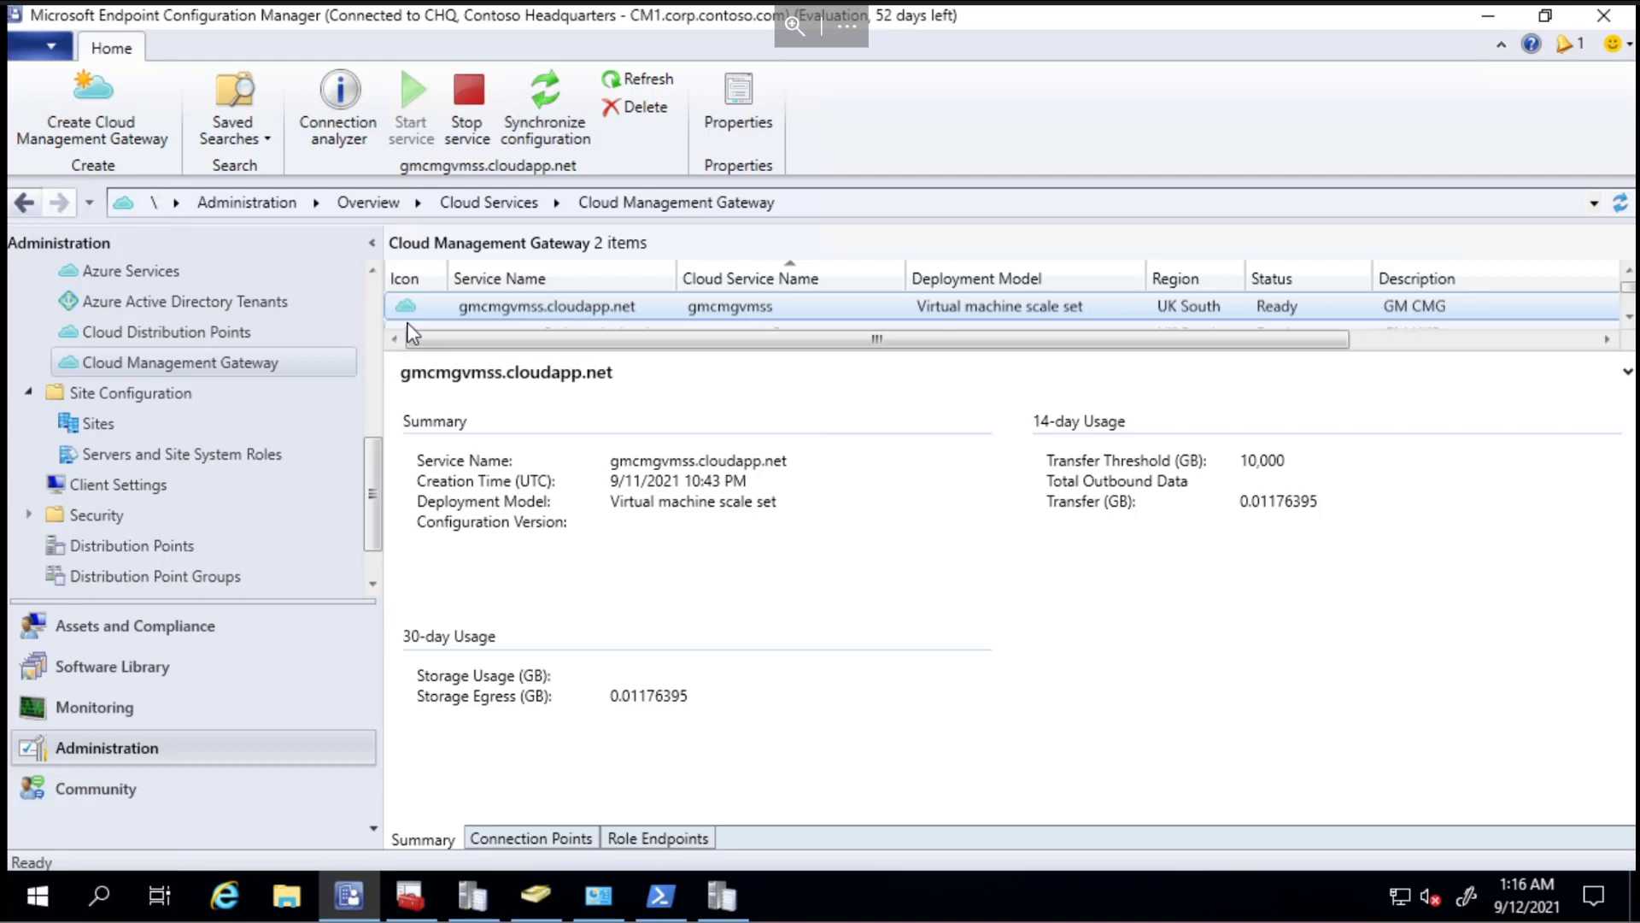
mouse_move(721, 318)
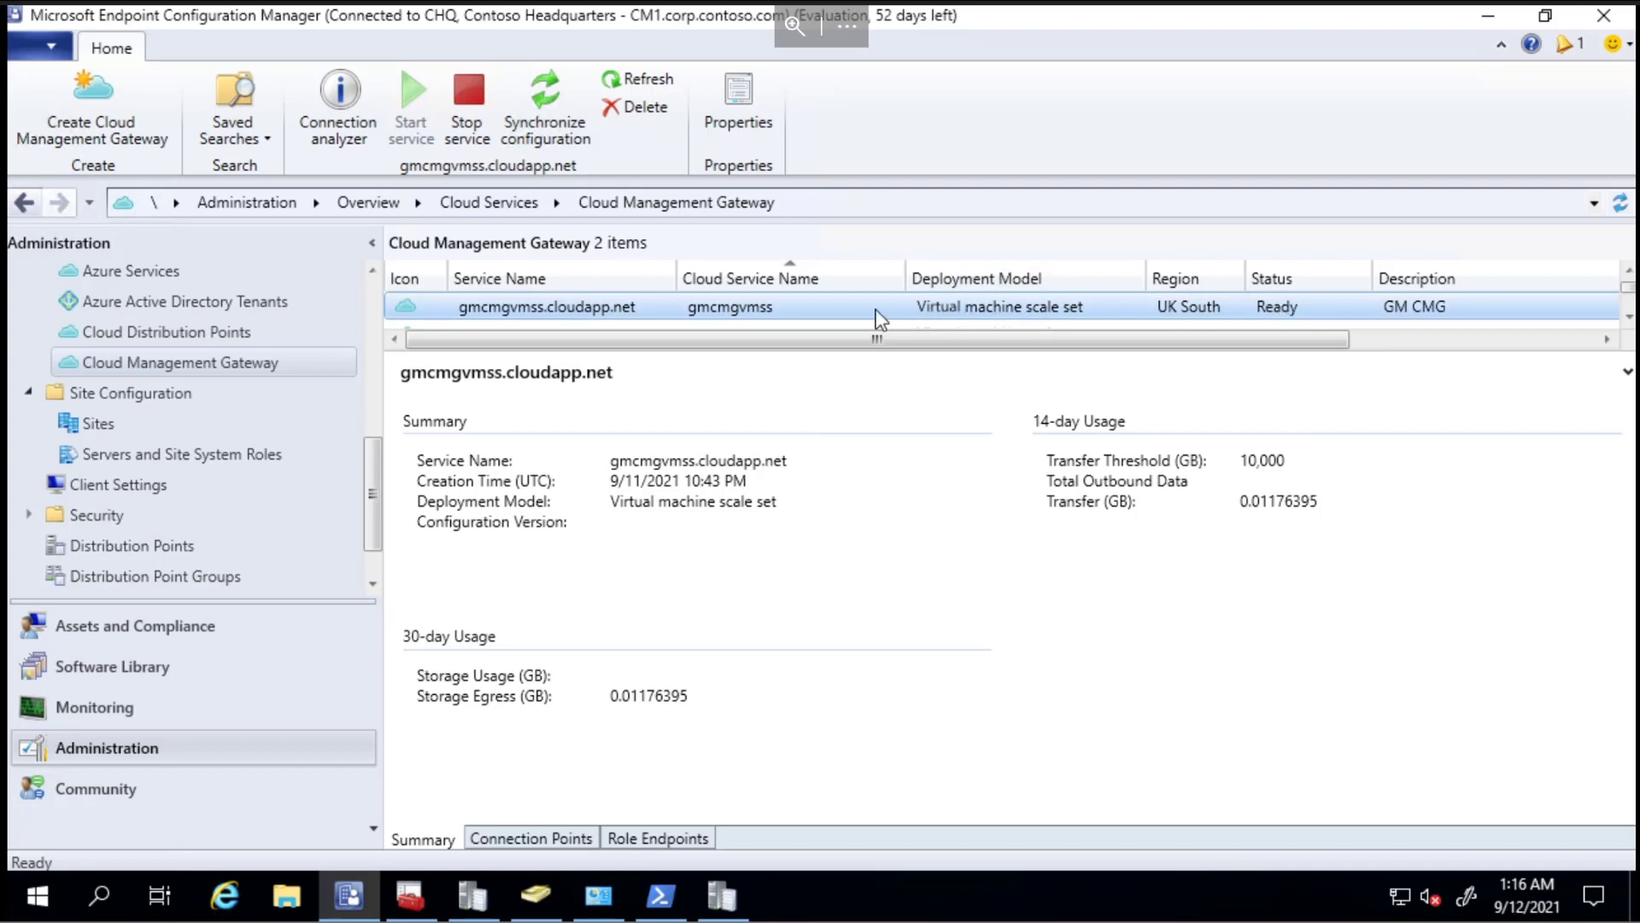
mouse_move(501, 321)
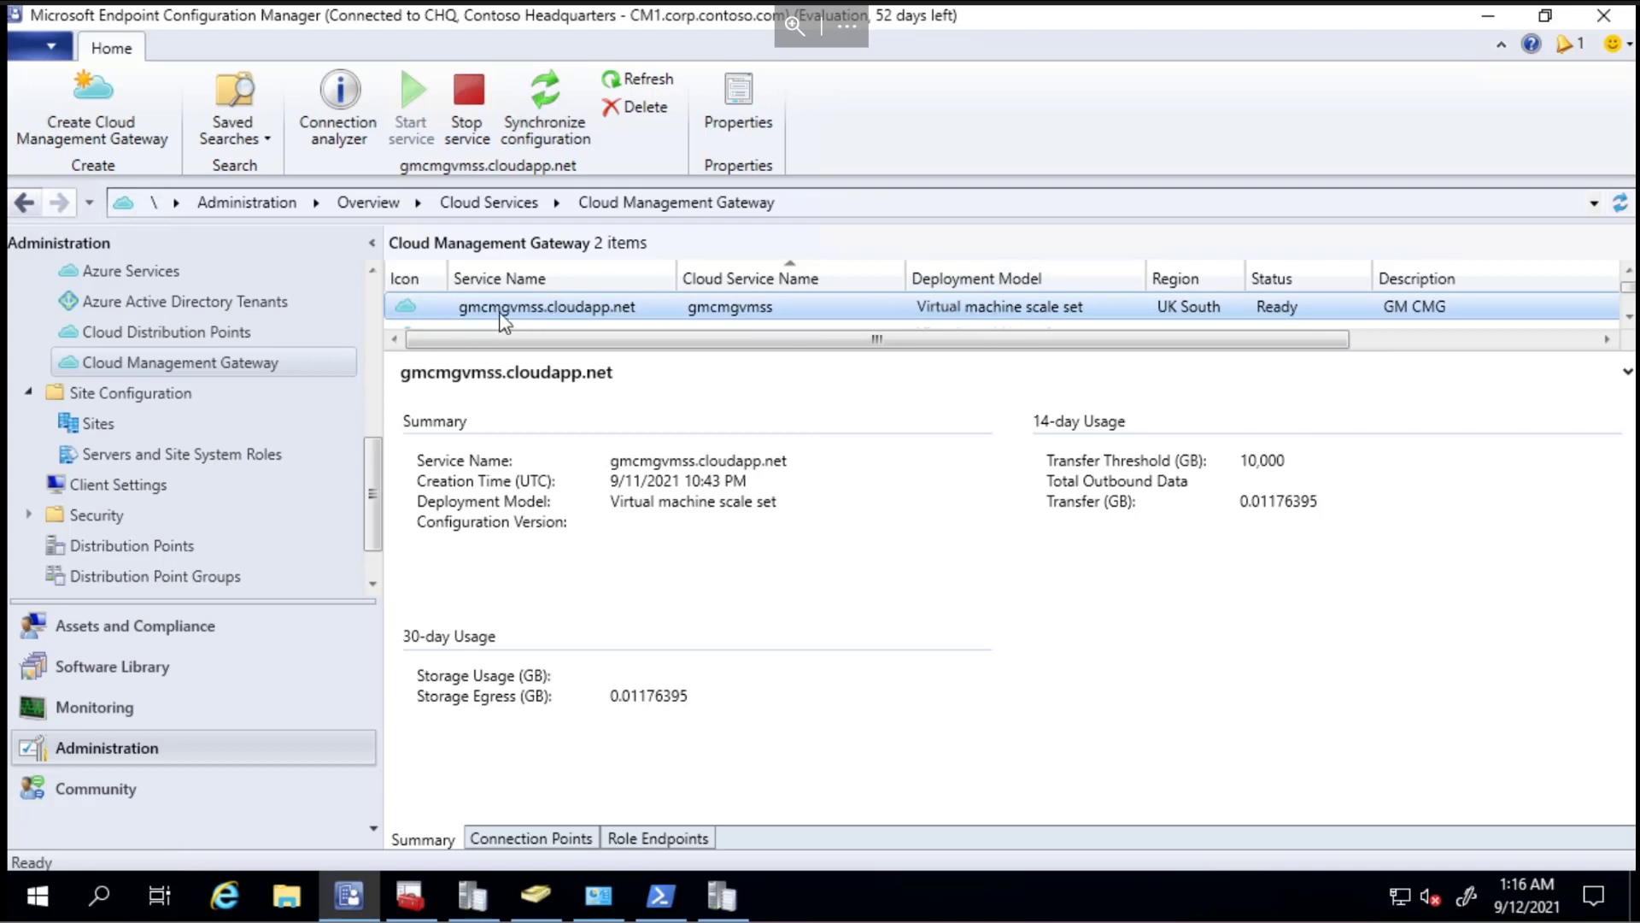
mouse_move(597, 325)
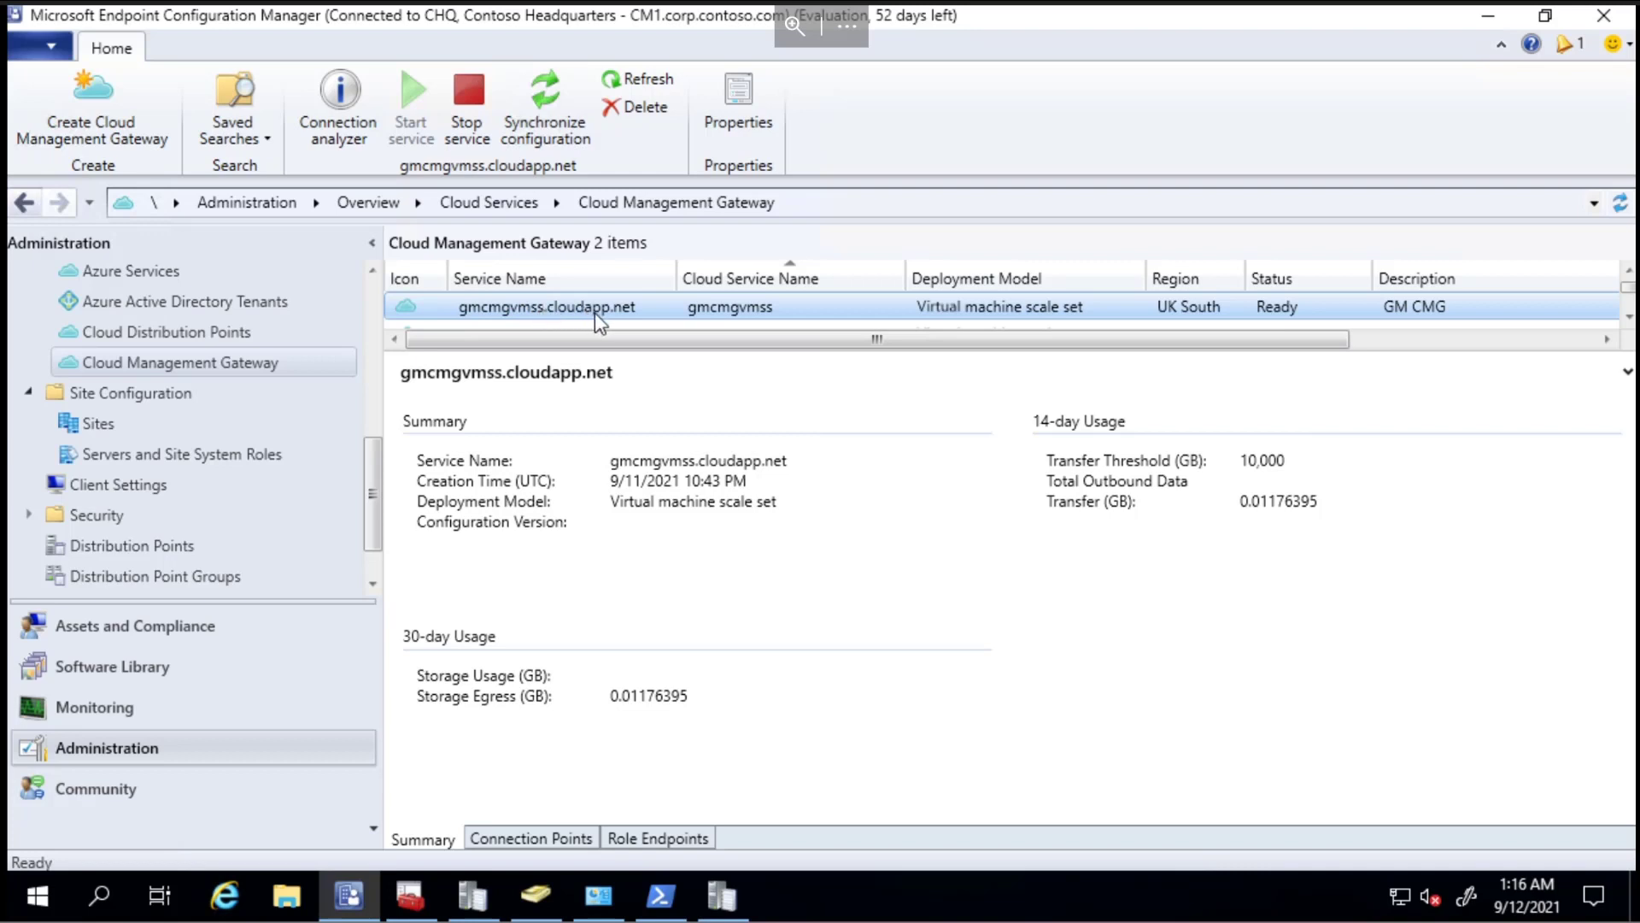
Review the scale set gateway's certificate and VM settings in its properties.
right_click(546, 307)
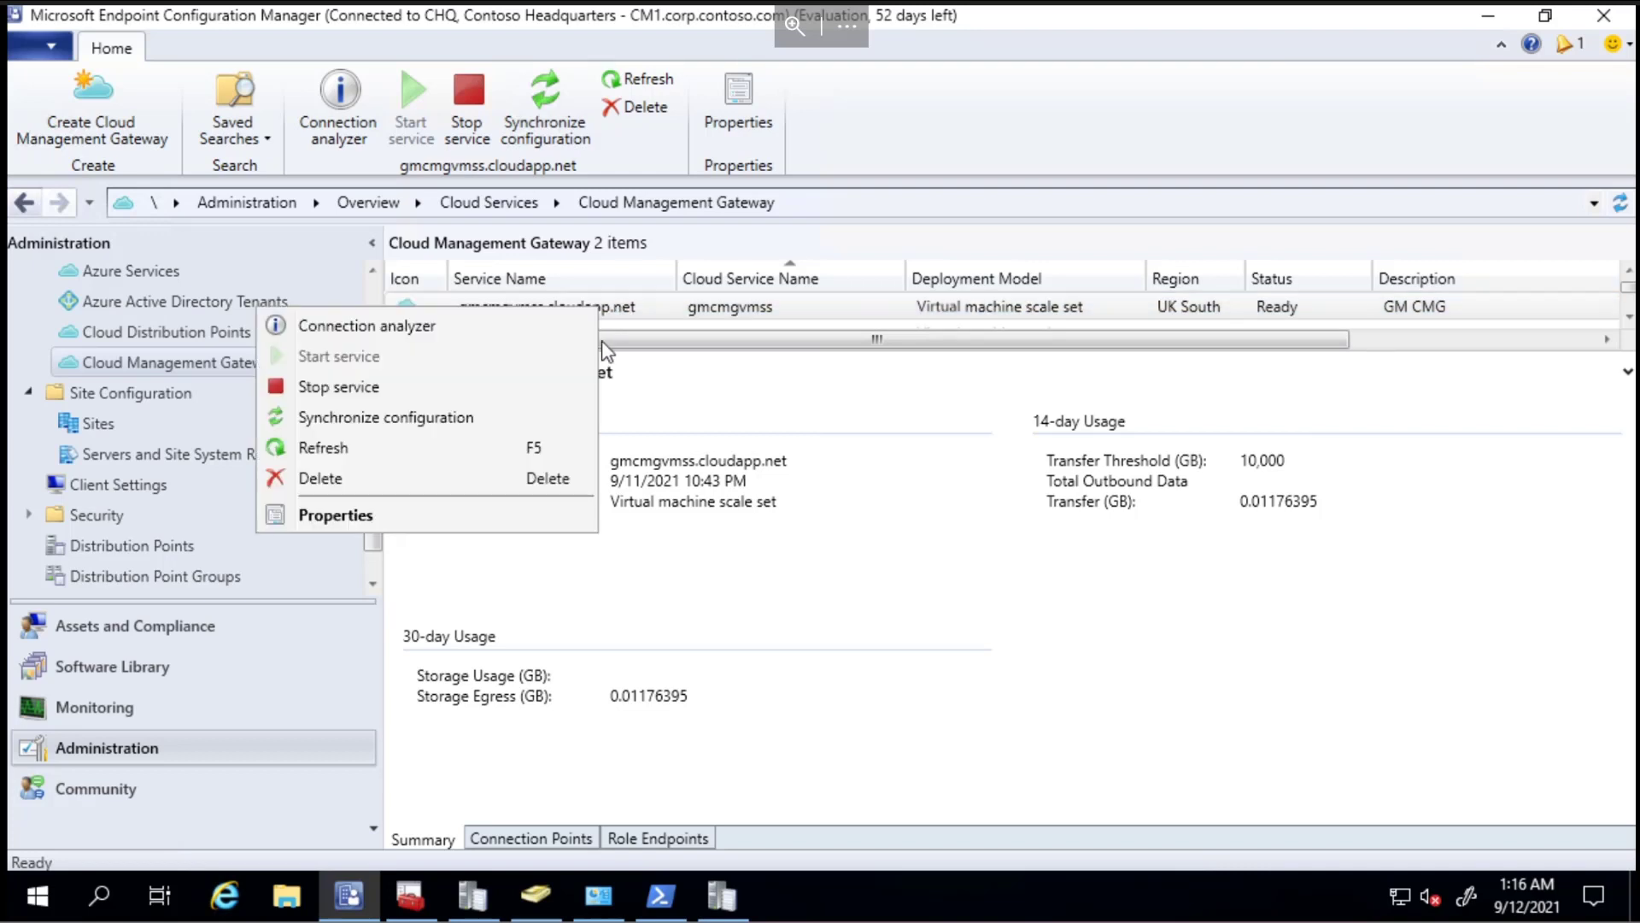
mouse_move(550, 518)
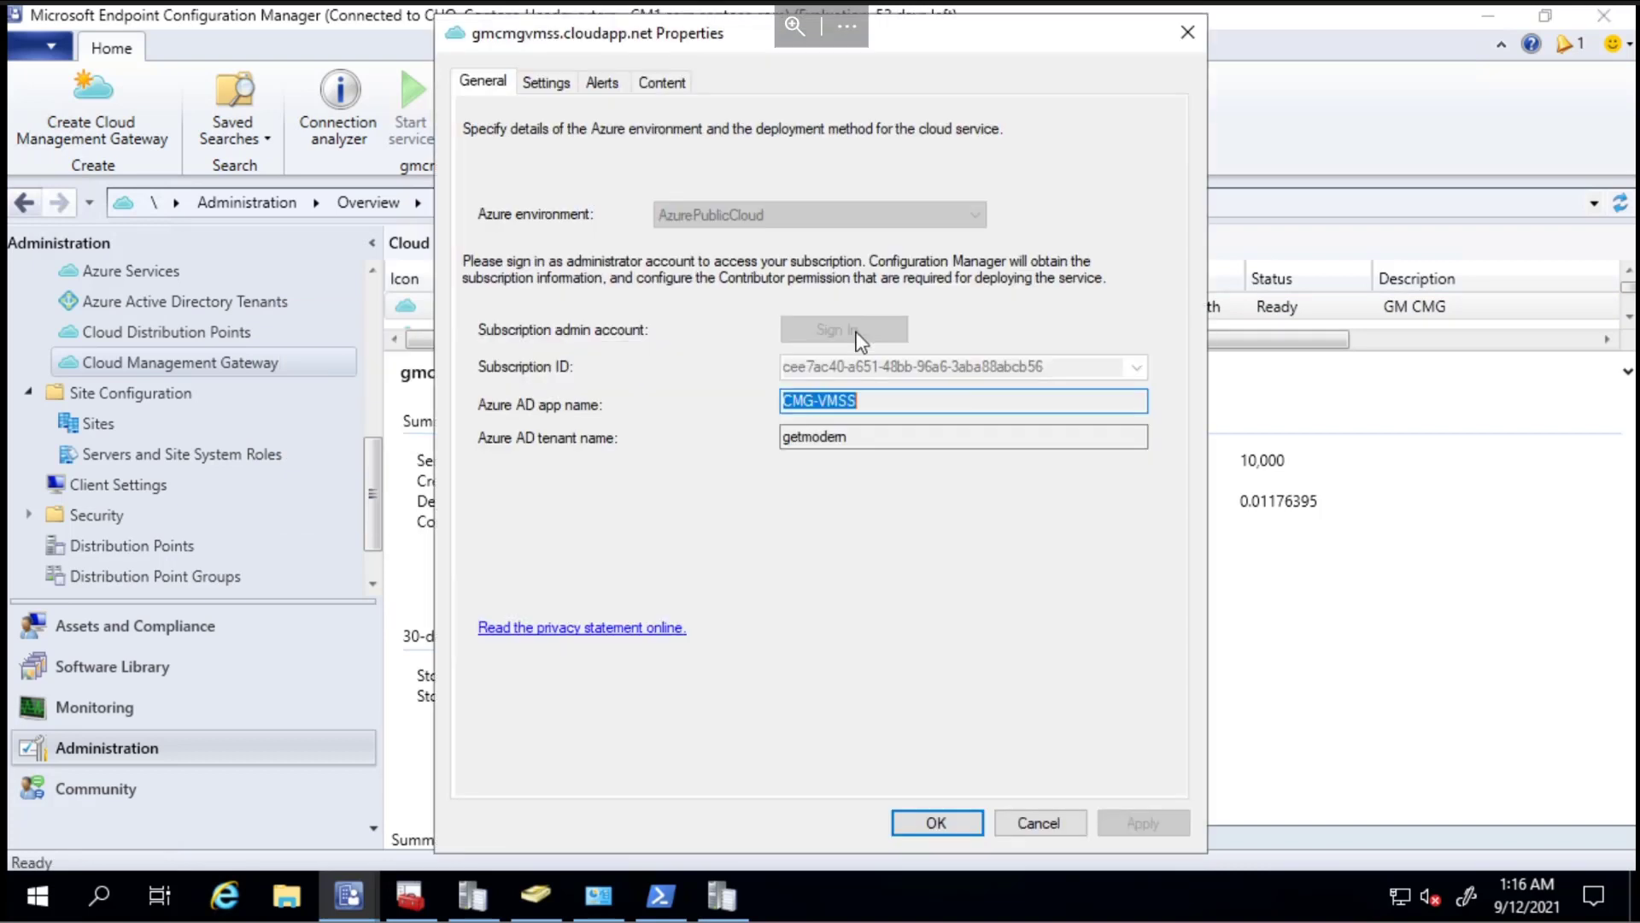
click(546, 81)
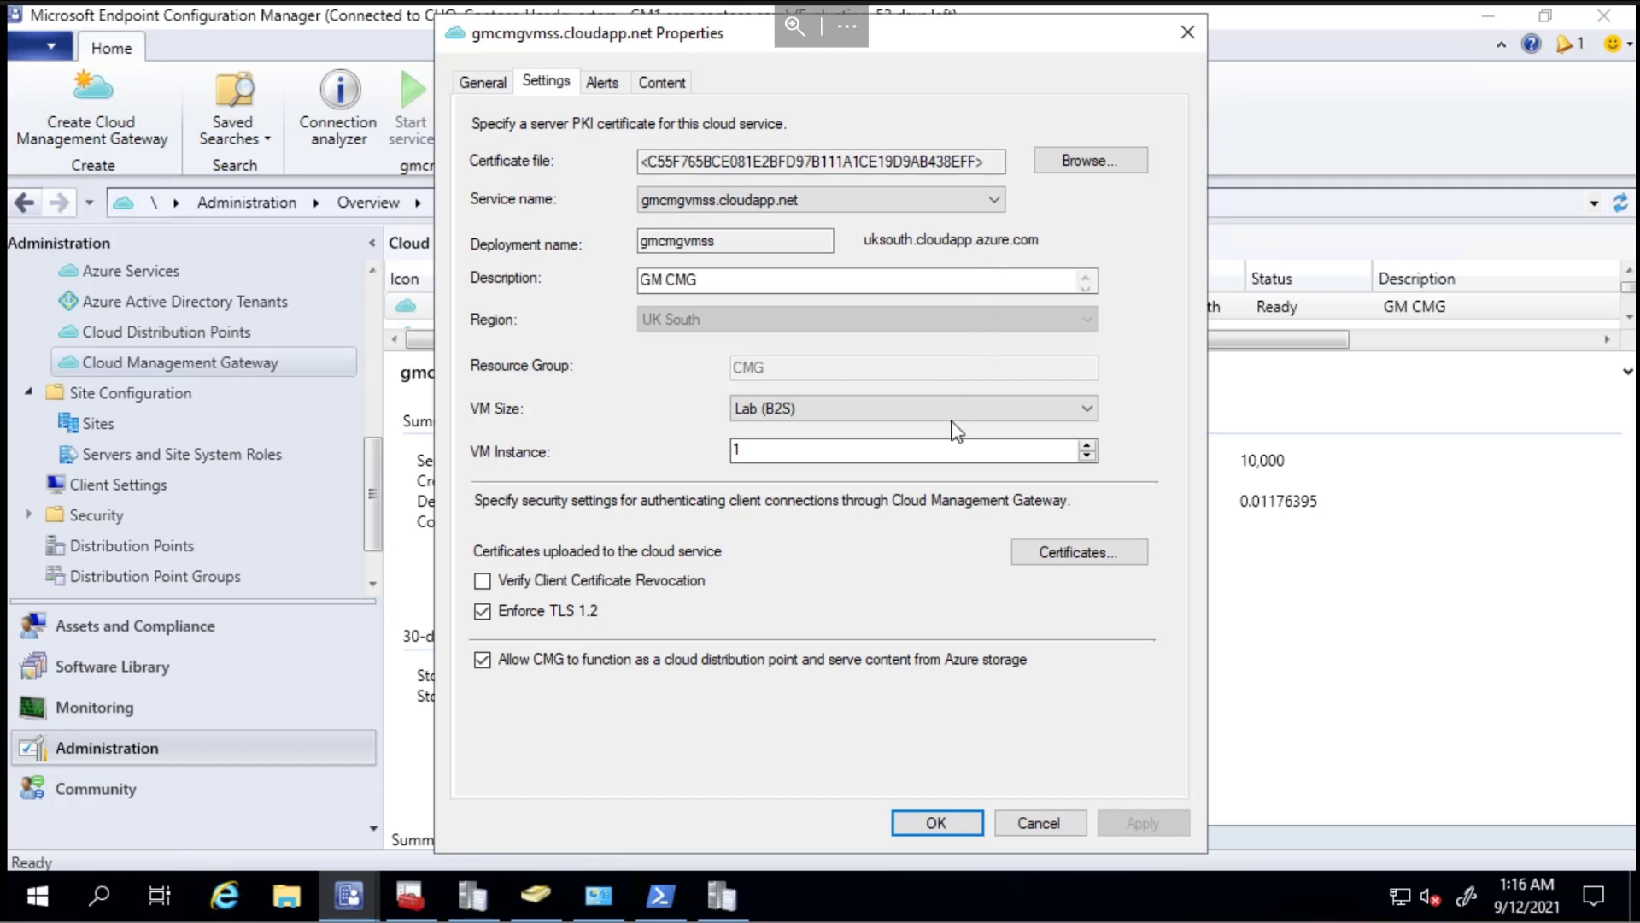
click(711, 240)
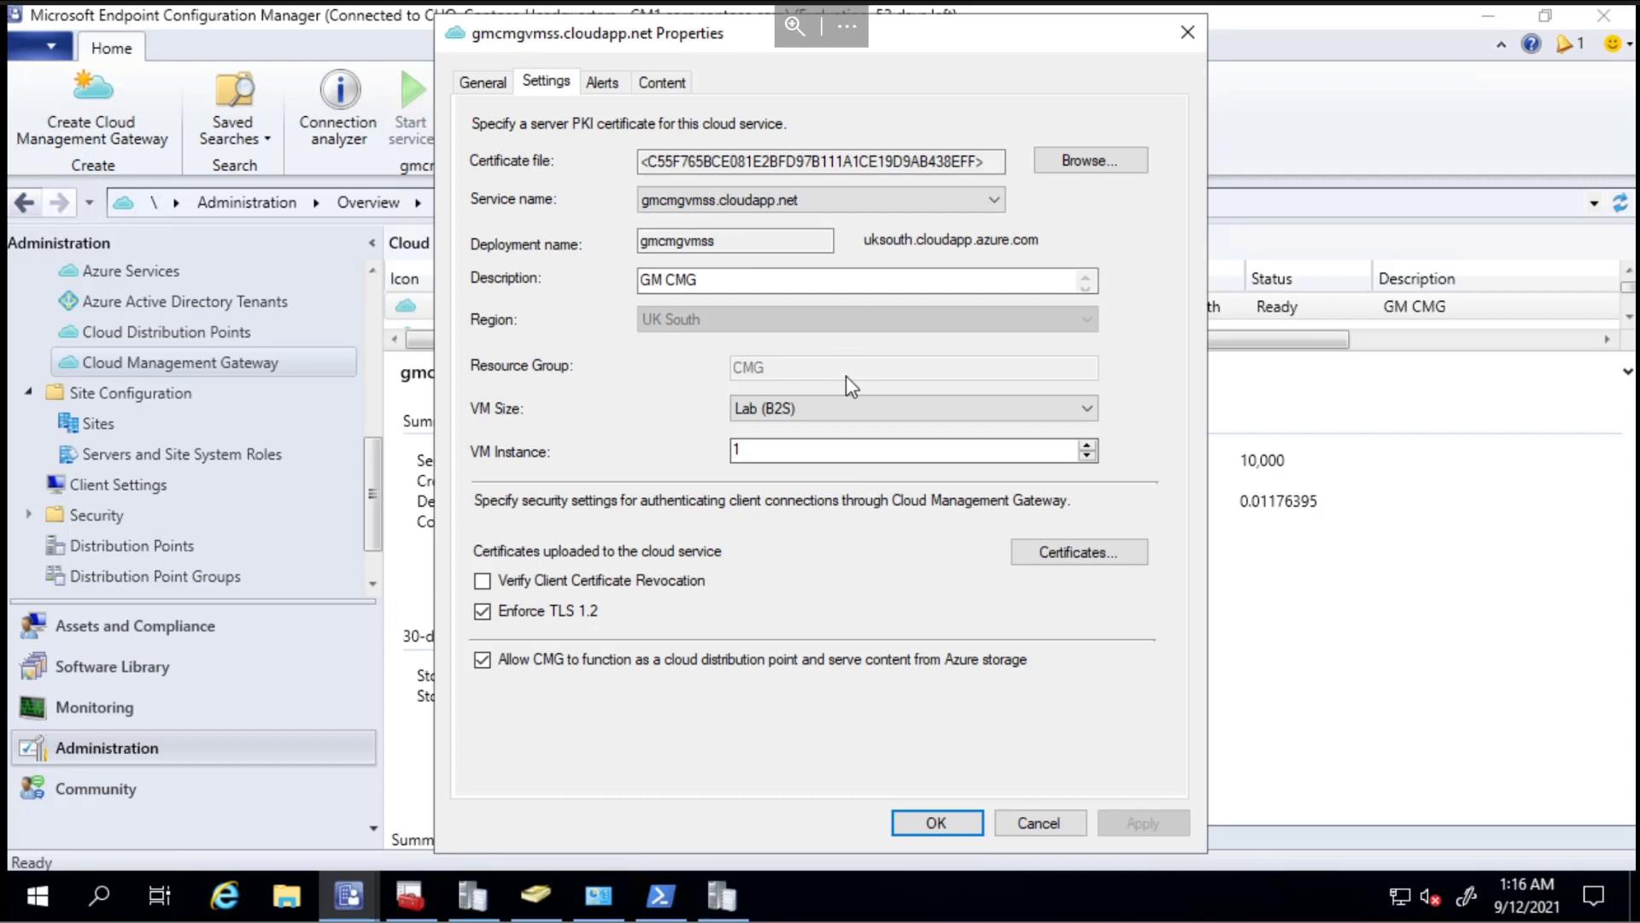
mouse_move(1028, 829)
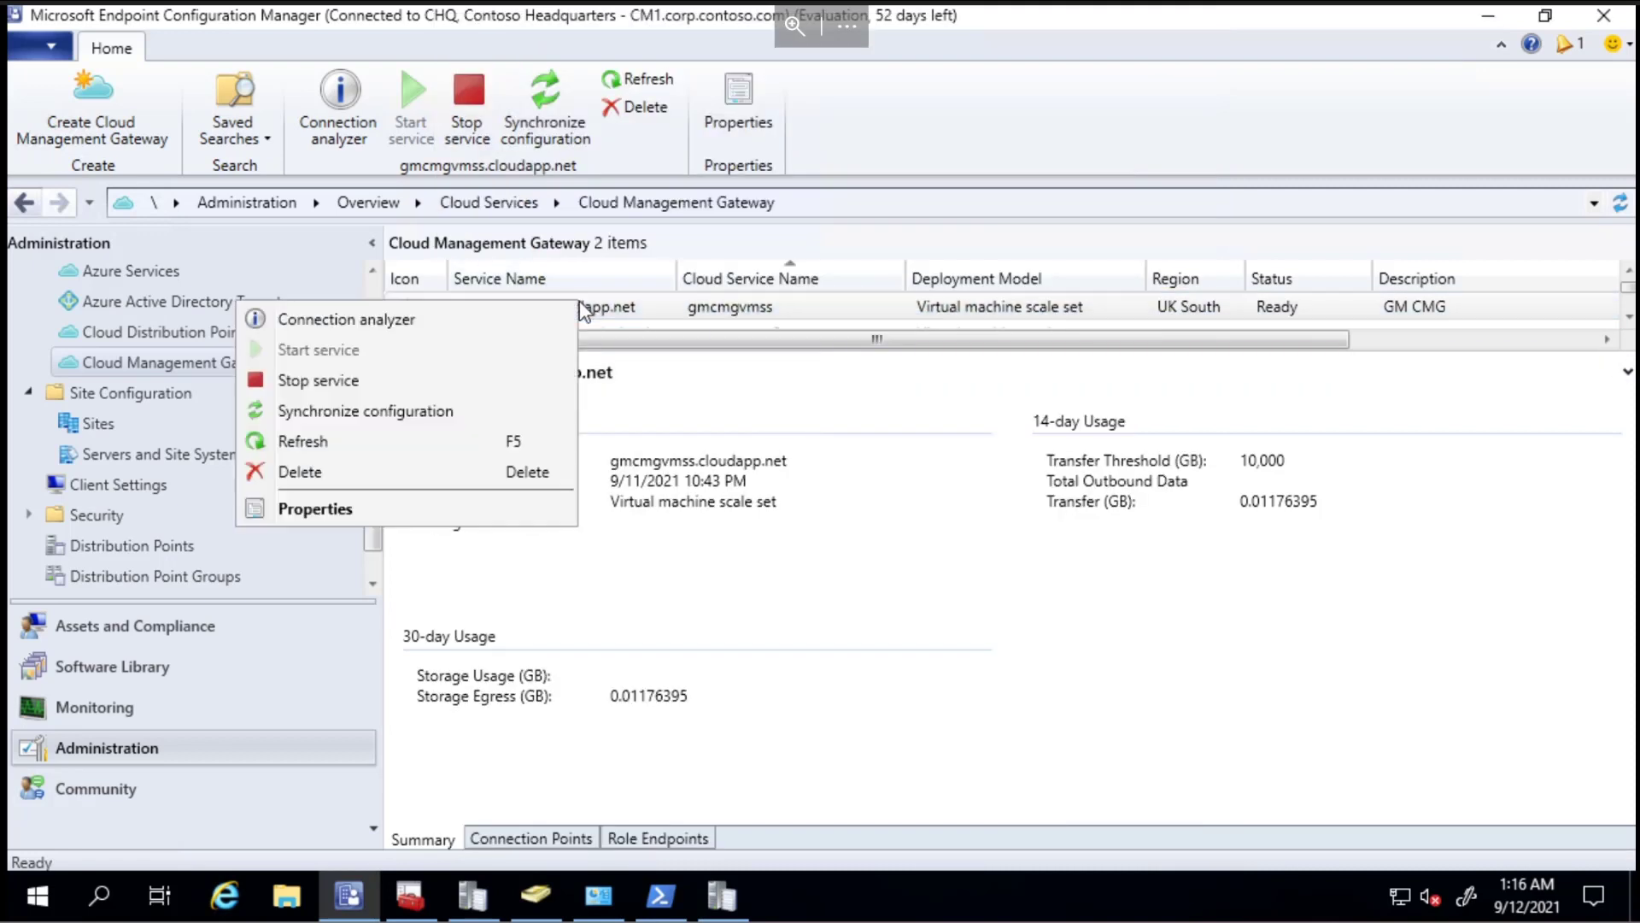
Sign in to the connection analyzer as the Azure AD user and run the gateway checks.
click(545, 307)
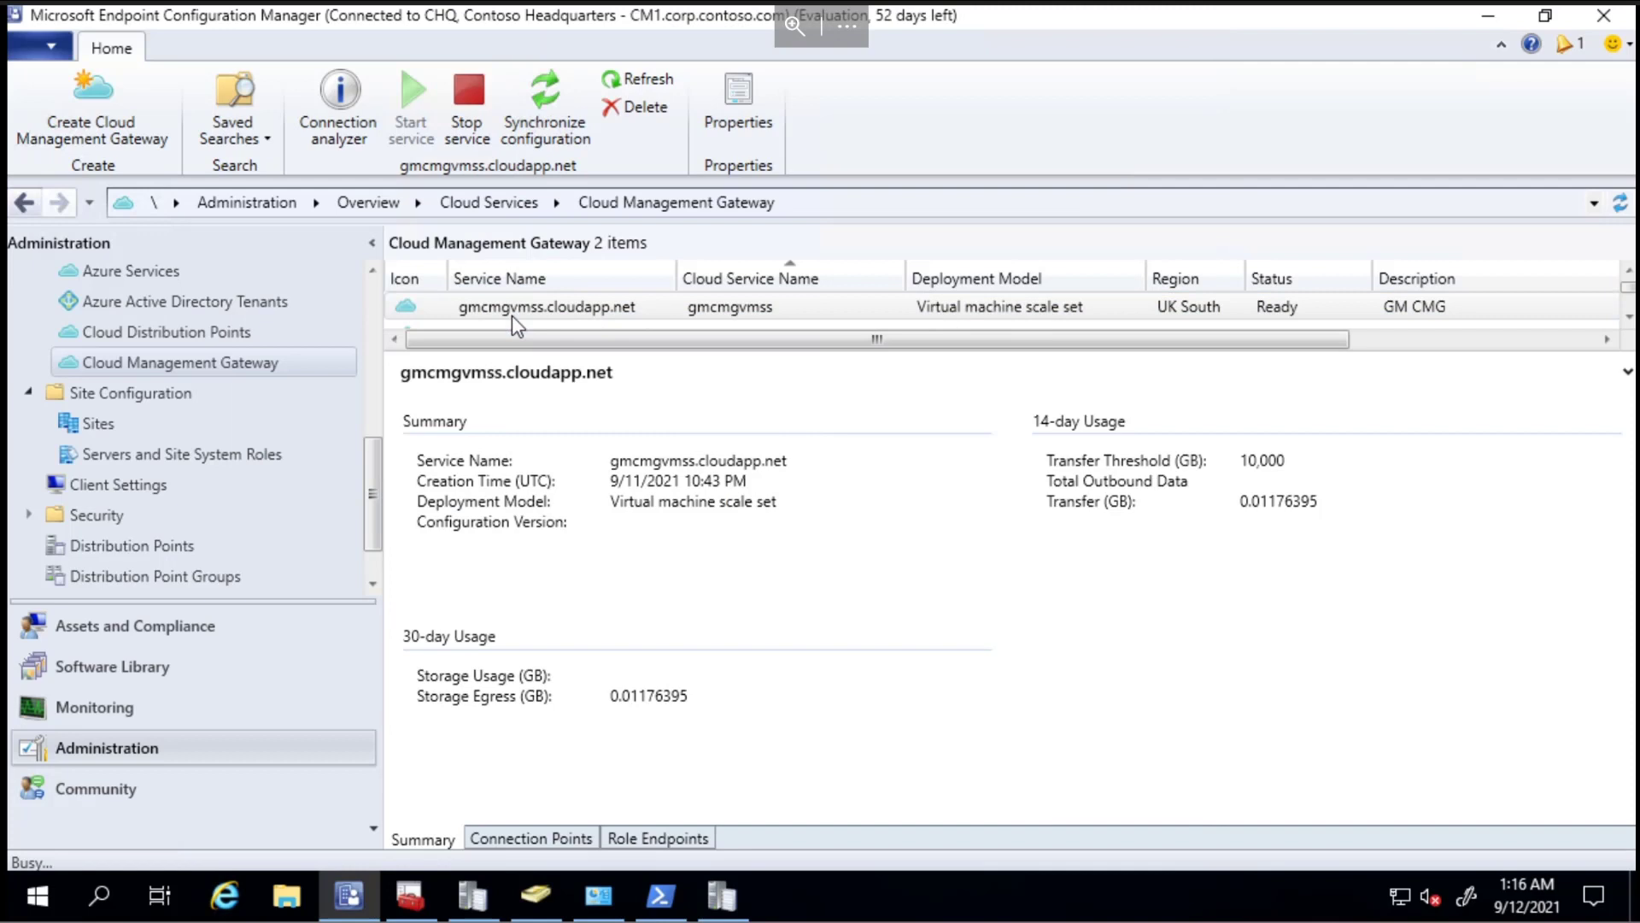
click(337, 106)
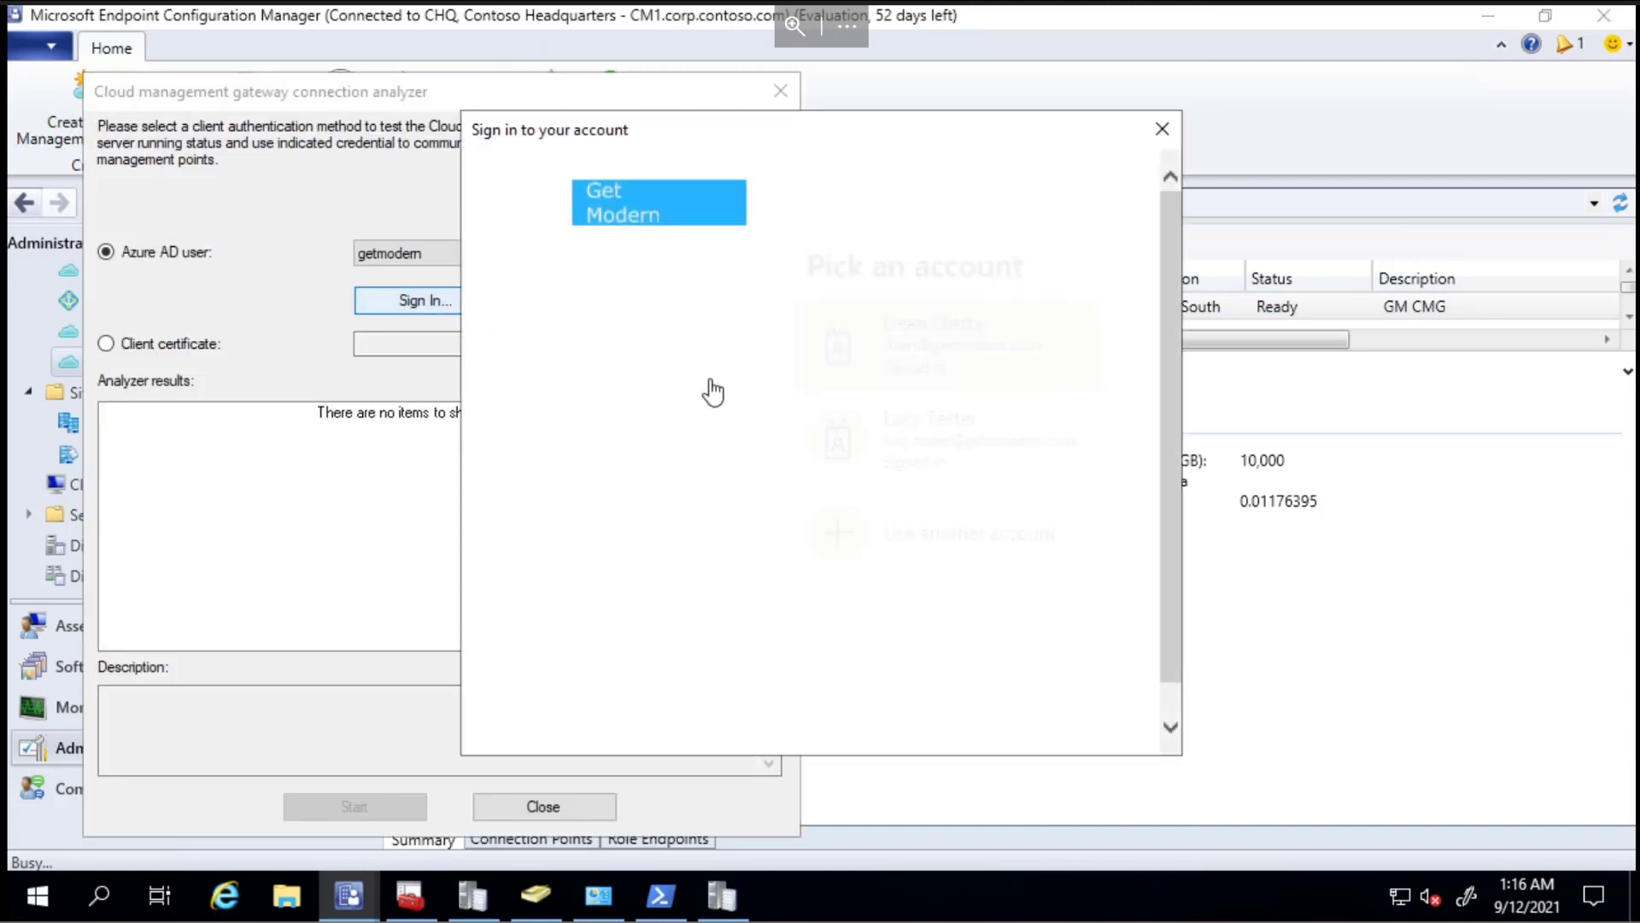
click(1161, 130)
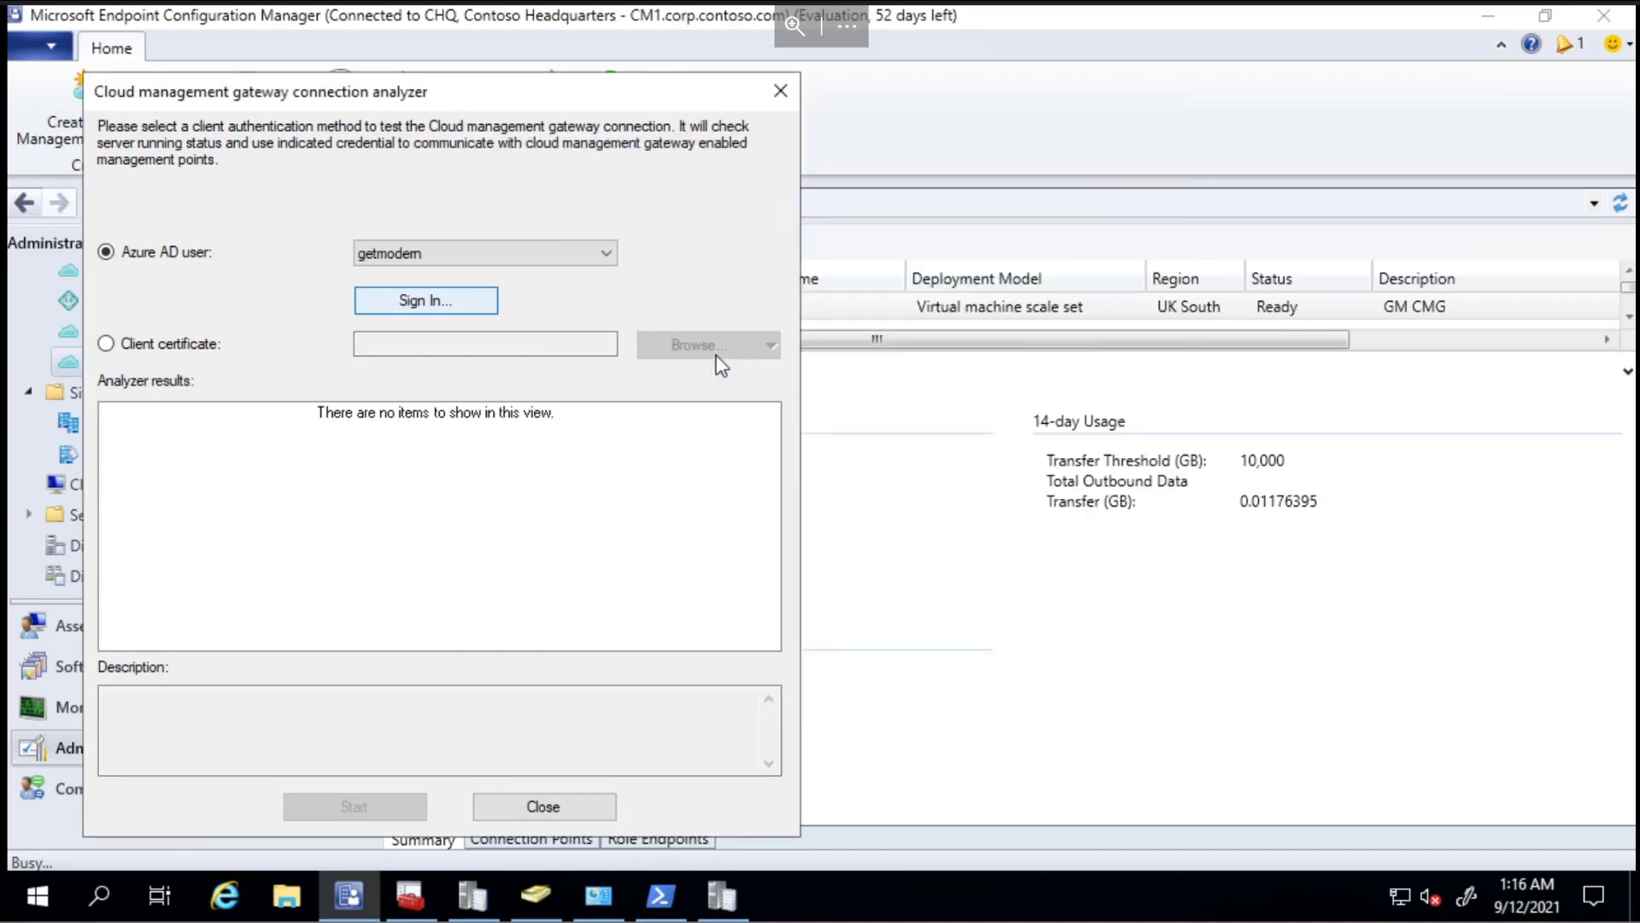
click(426, 299)
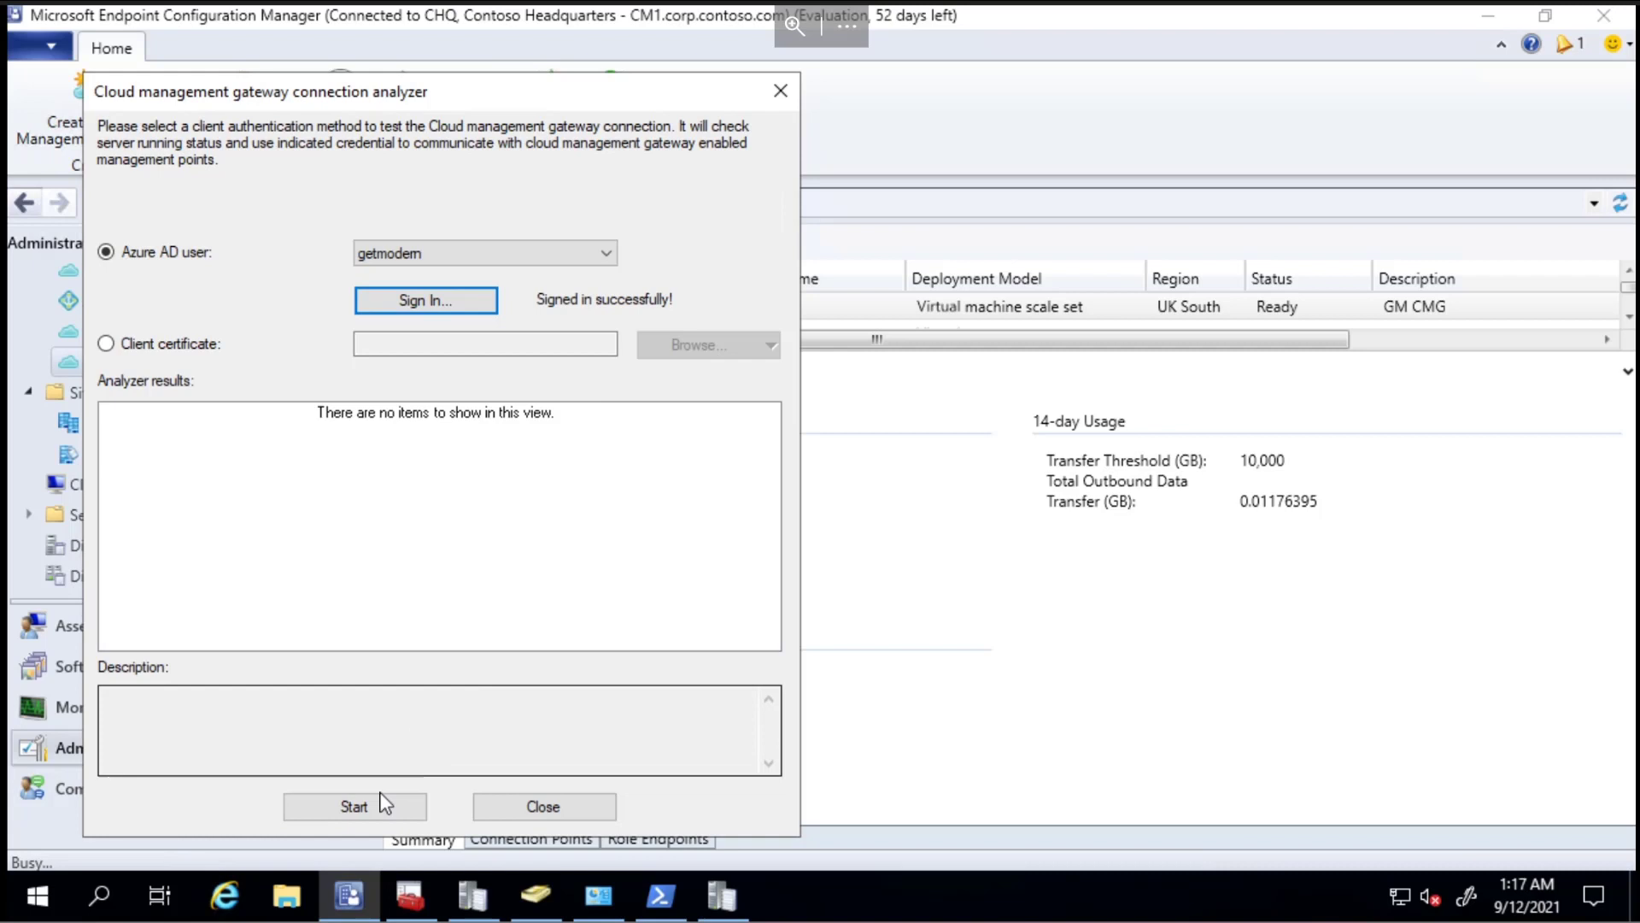
click(355, 806)
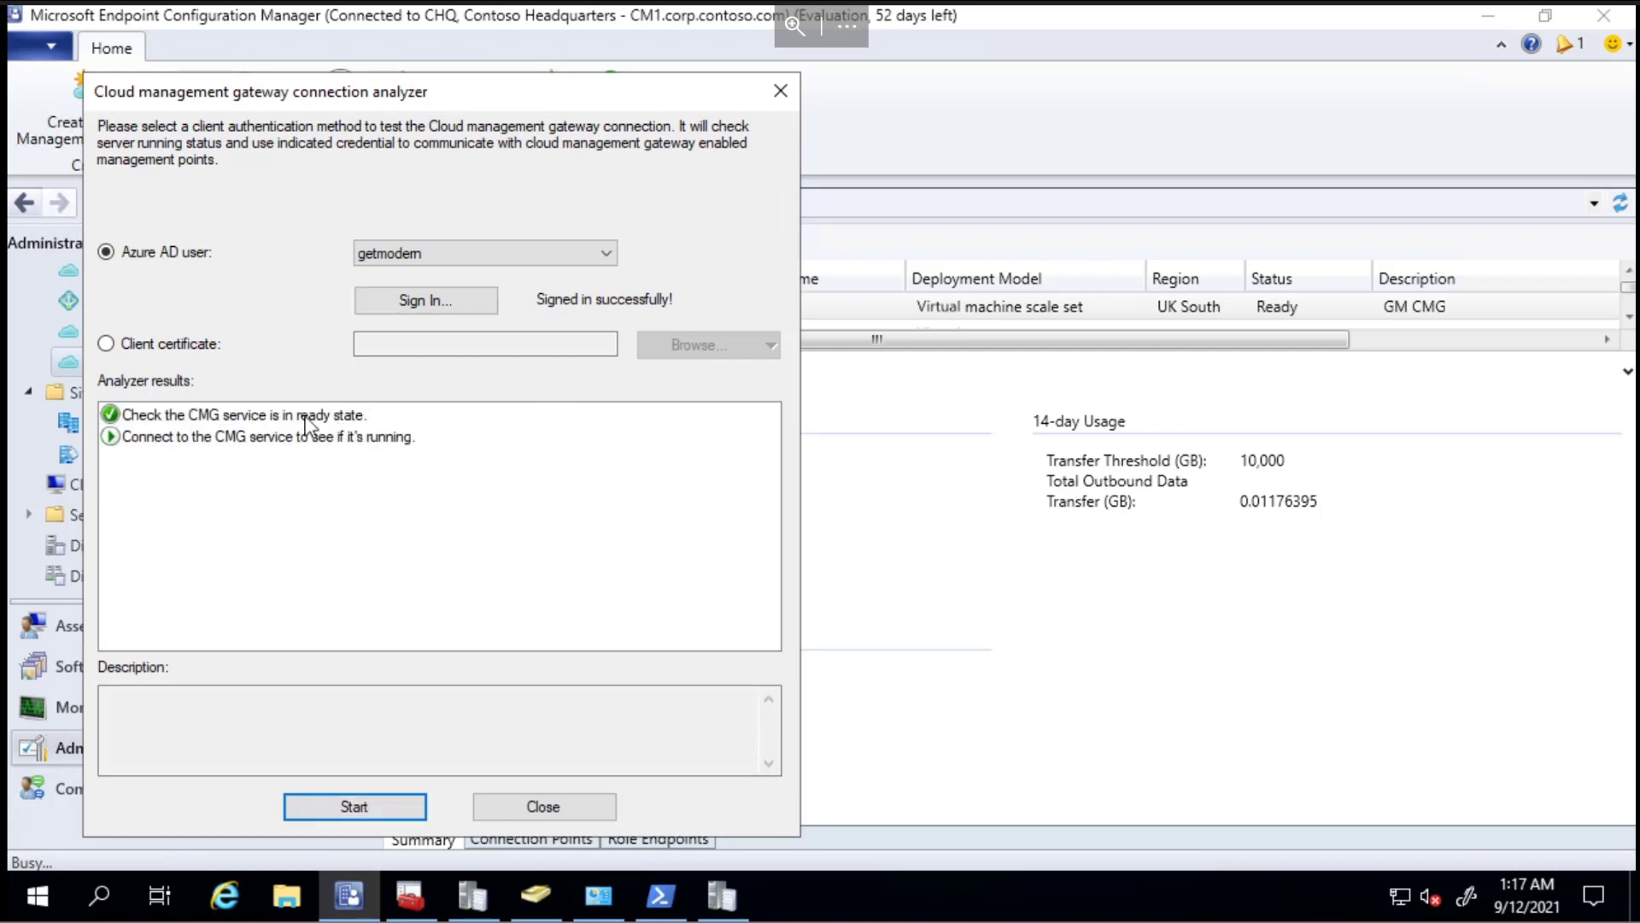